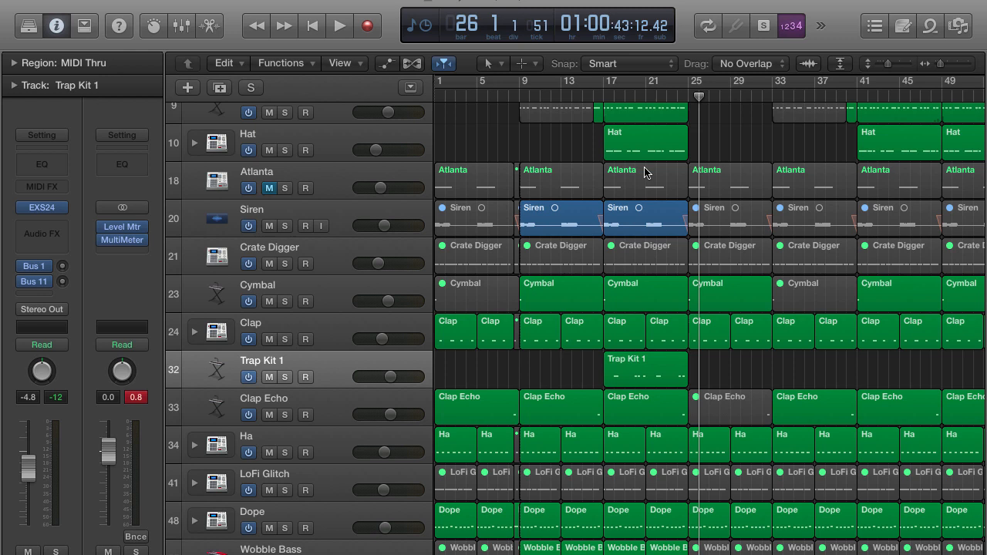
mouse_move(603, 228)
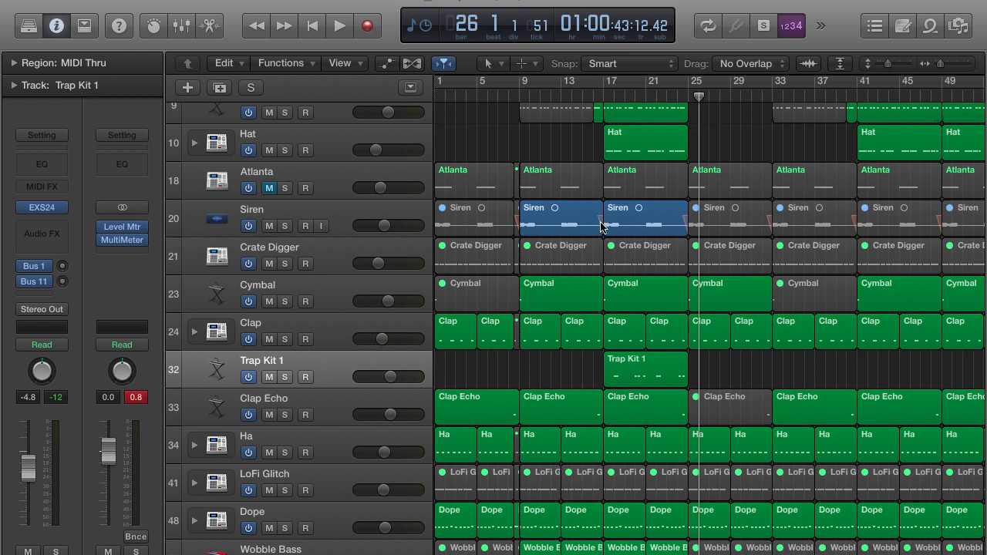
mouse_move(645, 377)
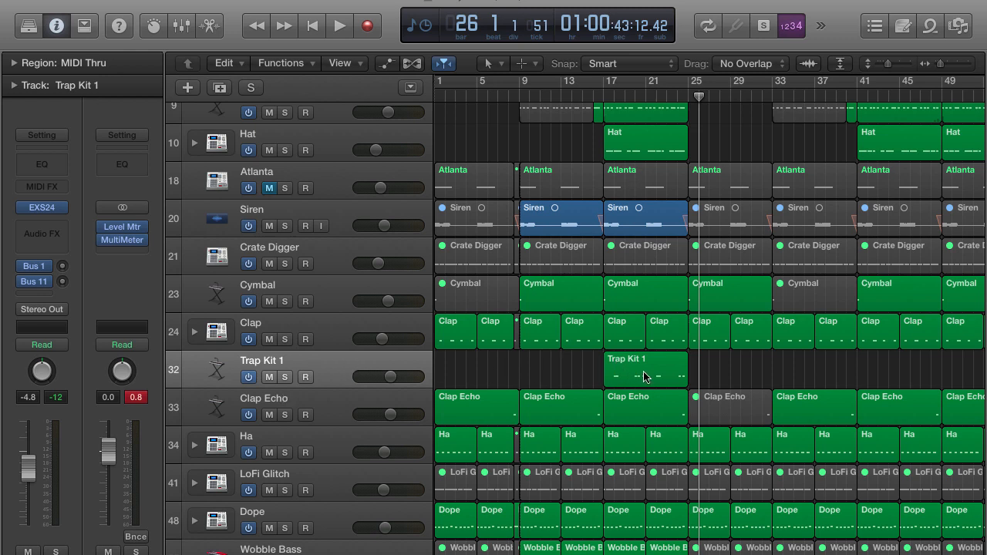
mouse_move(650, 378)
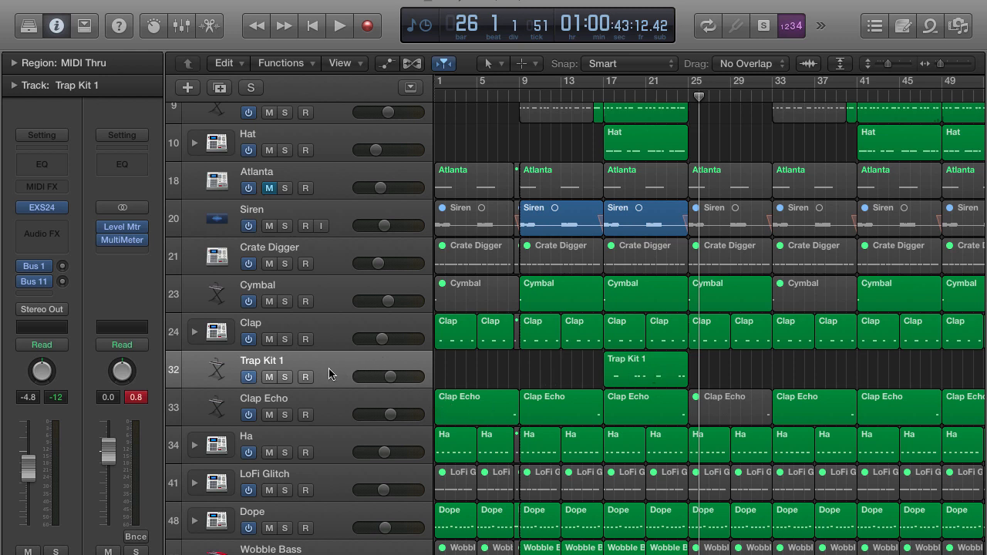
mouse_move(330, 375)
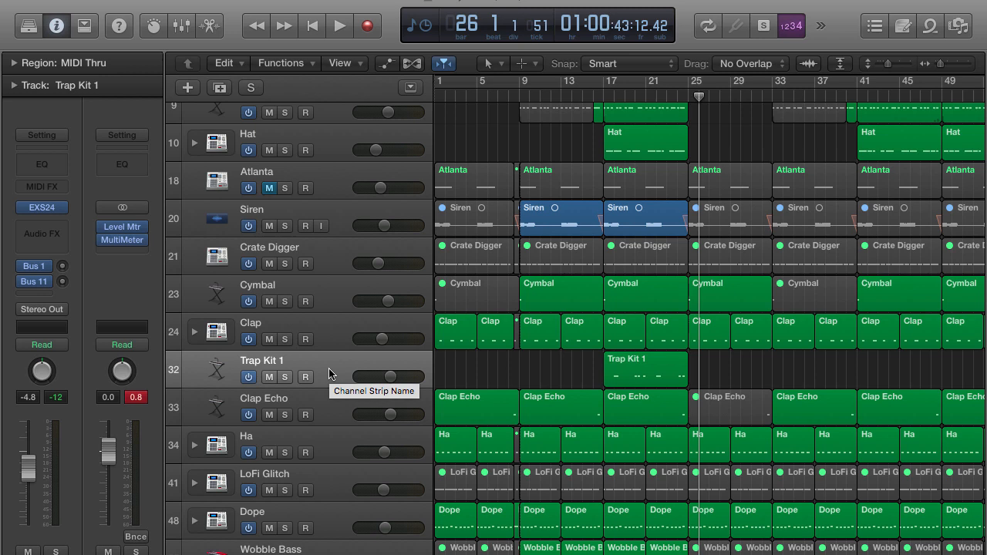
mouse_move(330, 376)
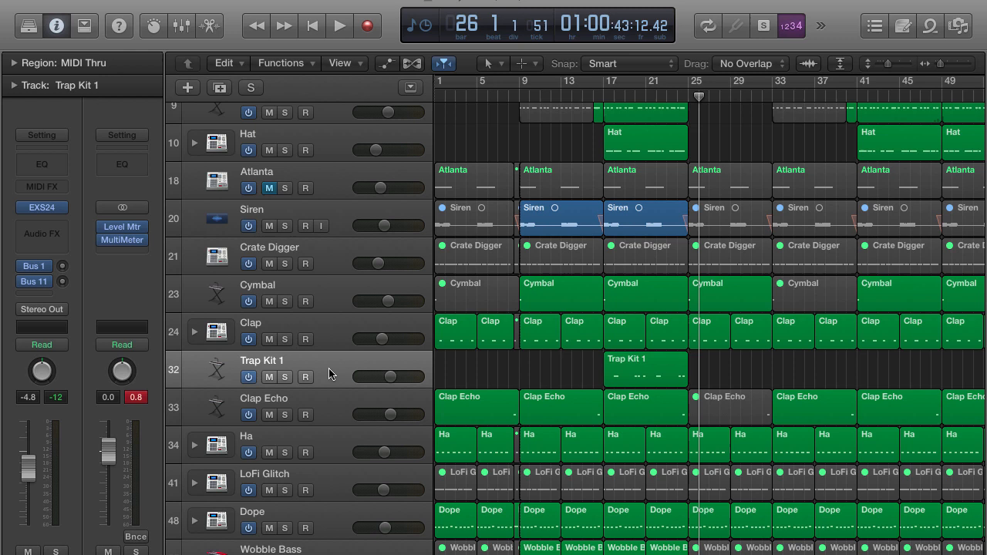
mouse_move(324, 367)
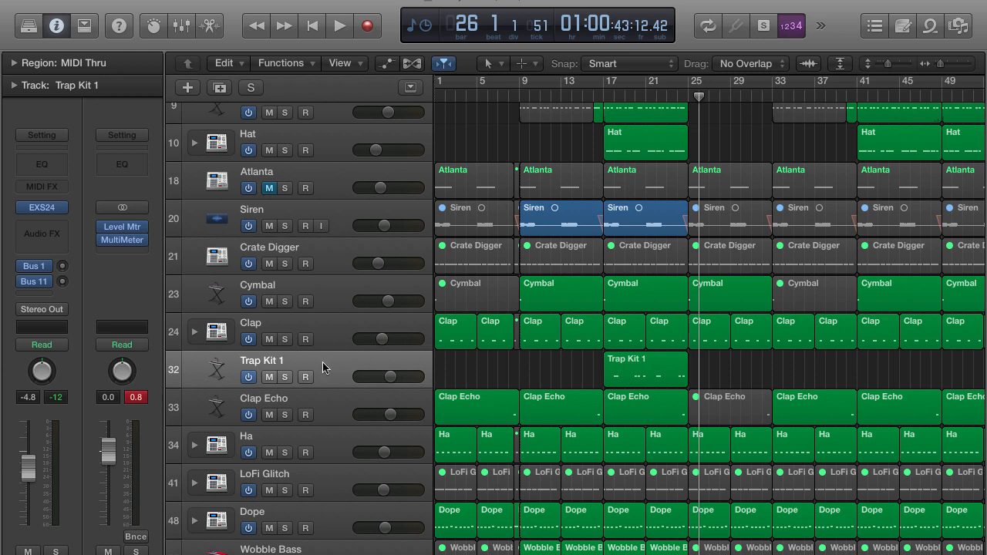
- Select the Trap Kit 1 region and create a new audio track, Audio 2, below it
left_click(646, 368)
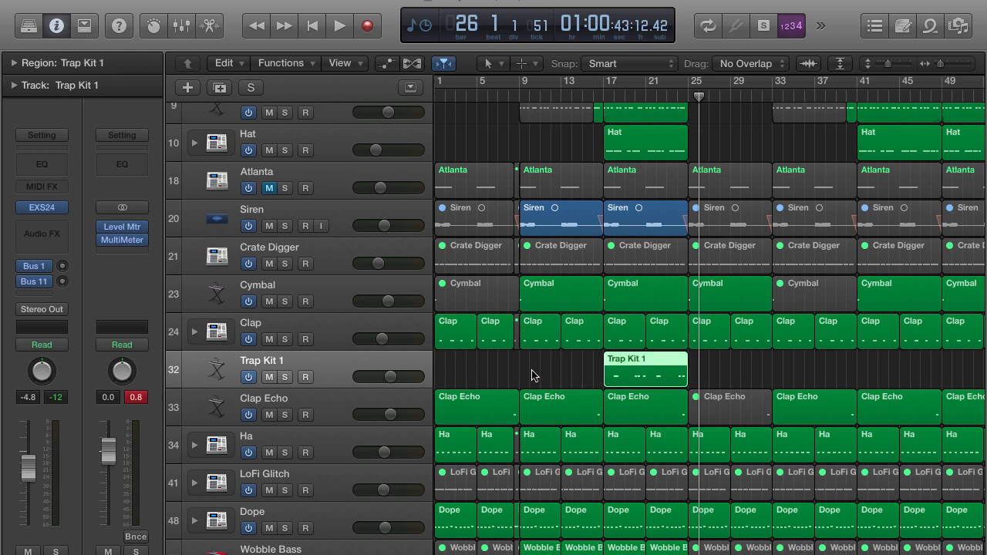
mouse_move(656, 371)
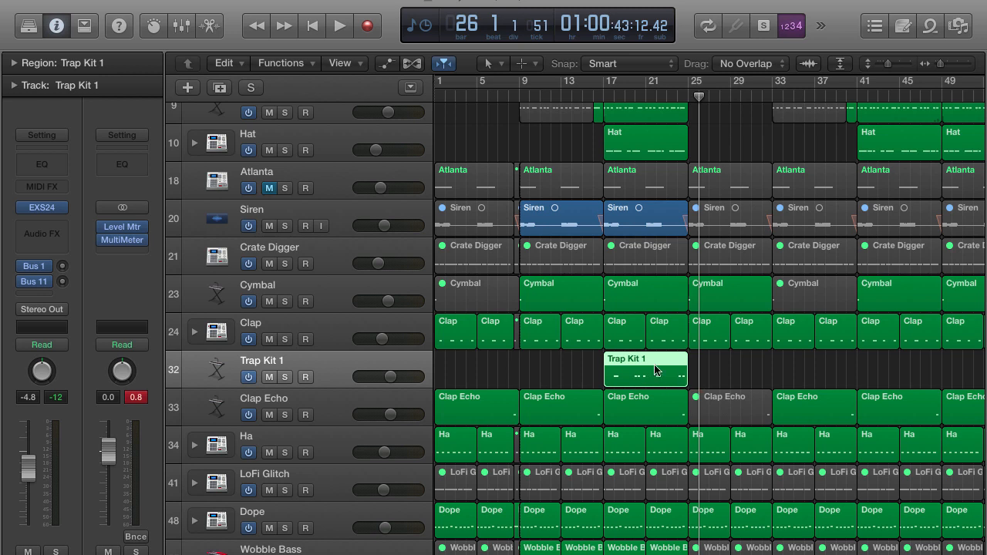
mouse_move(396, 123)
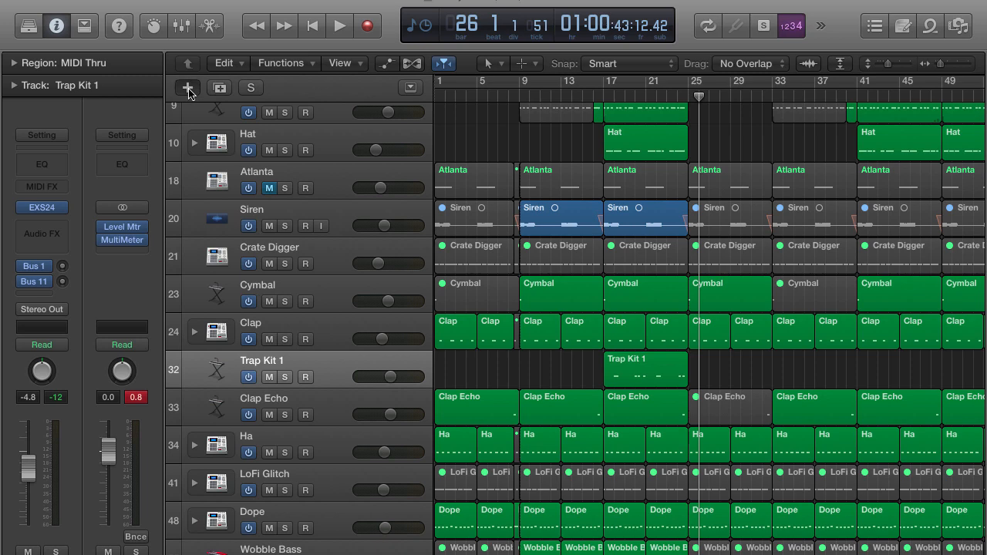
left_click(188, 88)
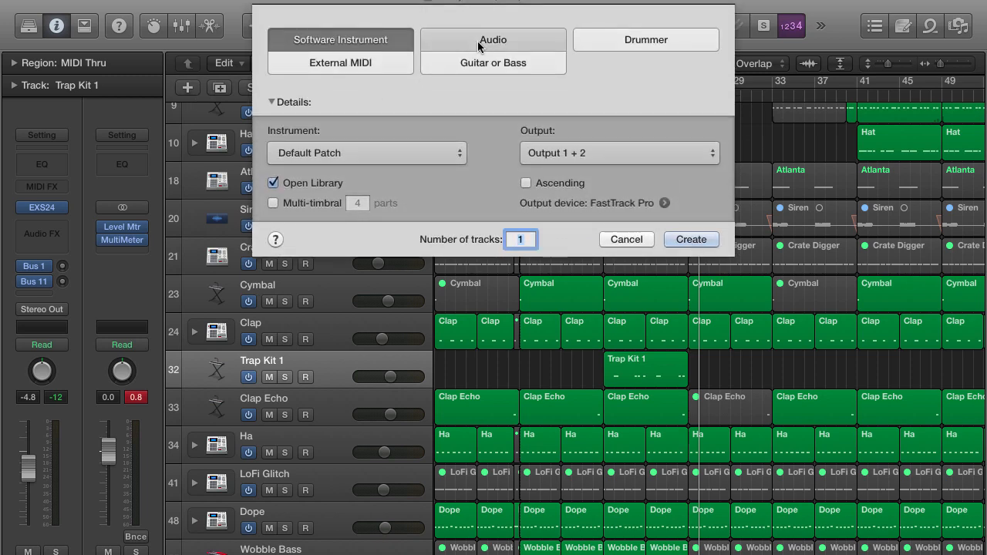
left_click(690, 239)
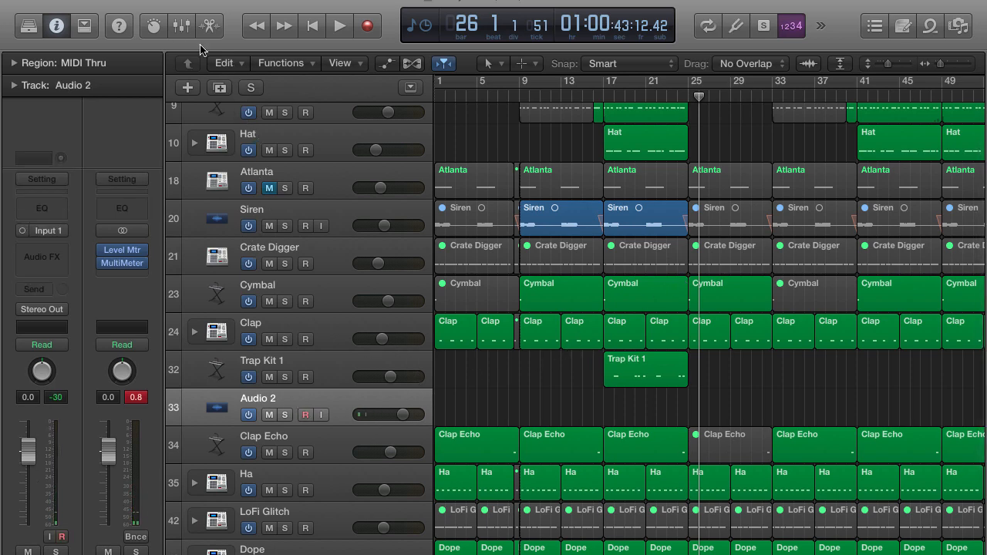
- In the Mixer, set Trap Kit 1's output slot to a bus, listing buses toward Bus 12
left_click(182, 25)
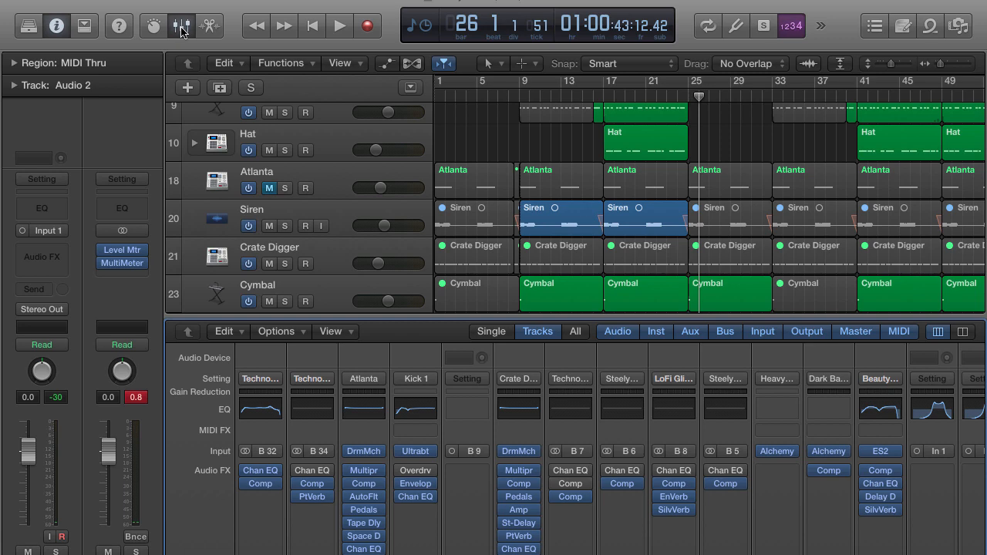
mouse_move(183, 40)
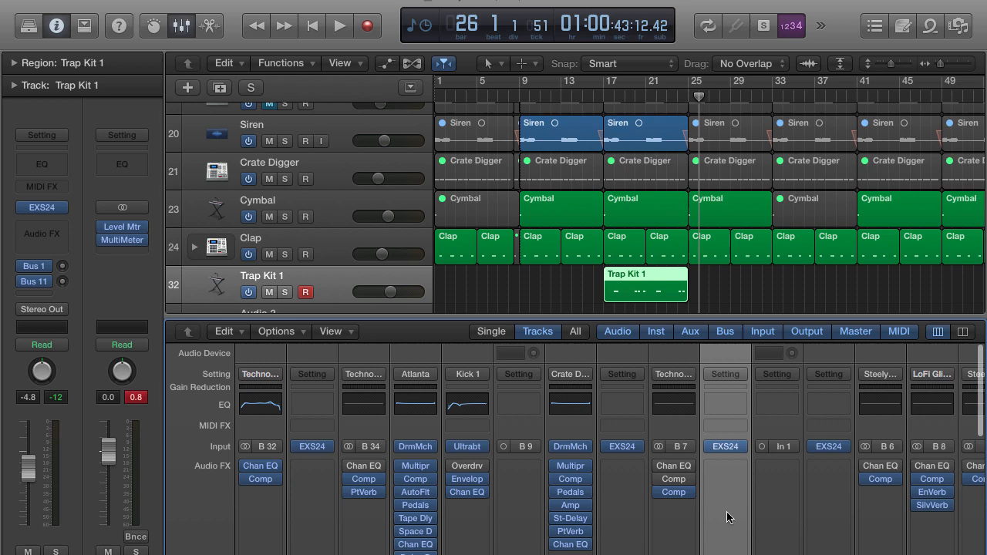
scroll("down", 3)
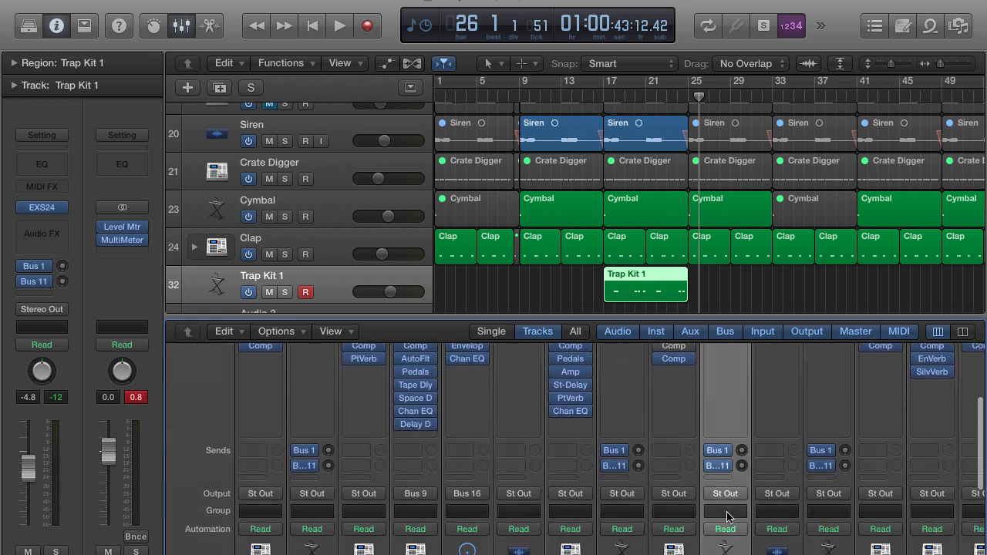
scroll("down", 3)
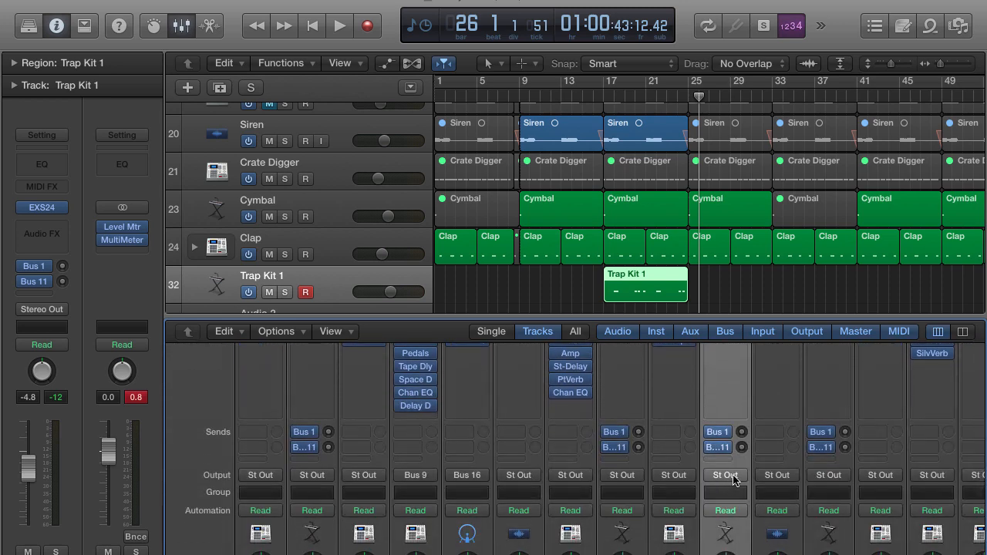
mouse_move(725, 475)
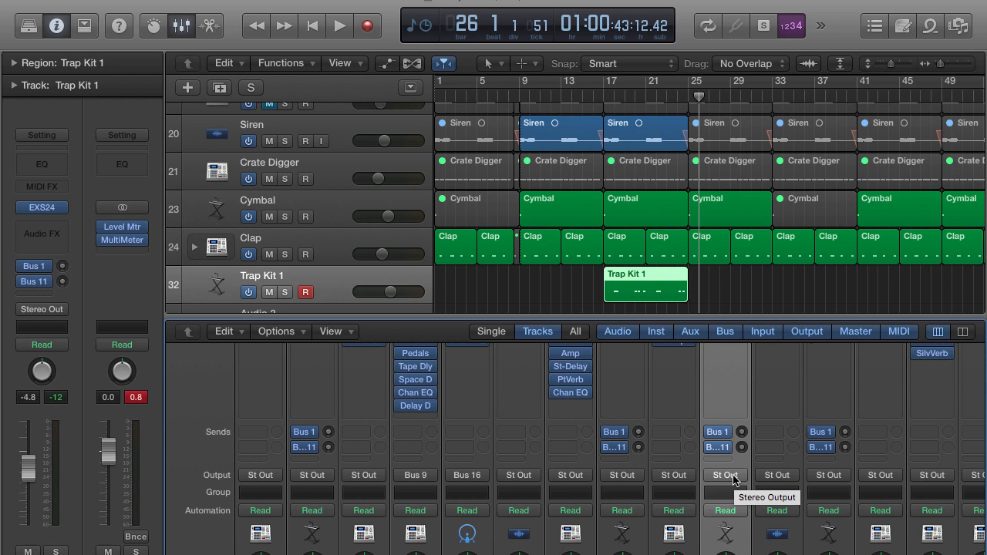
left_click(724, 475)
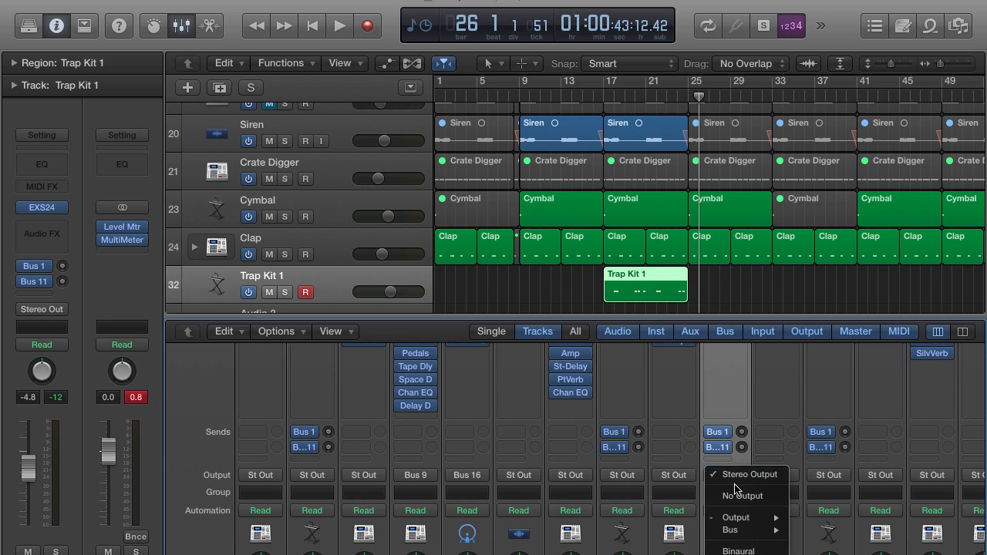
left_click(730, 530)
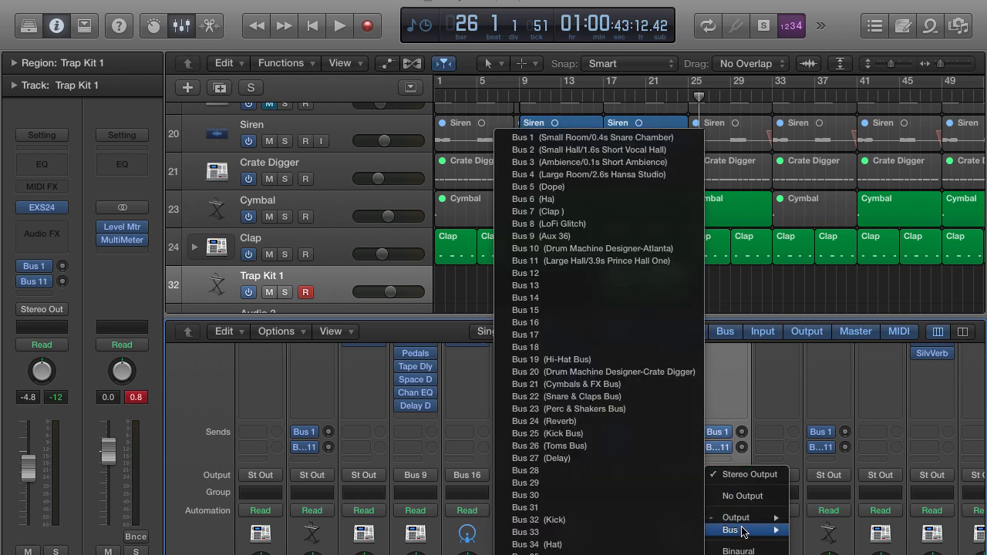
mouse_move(602, 273)
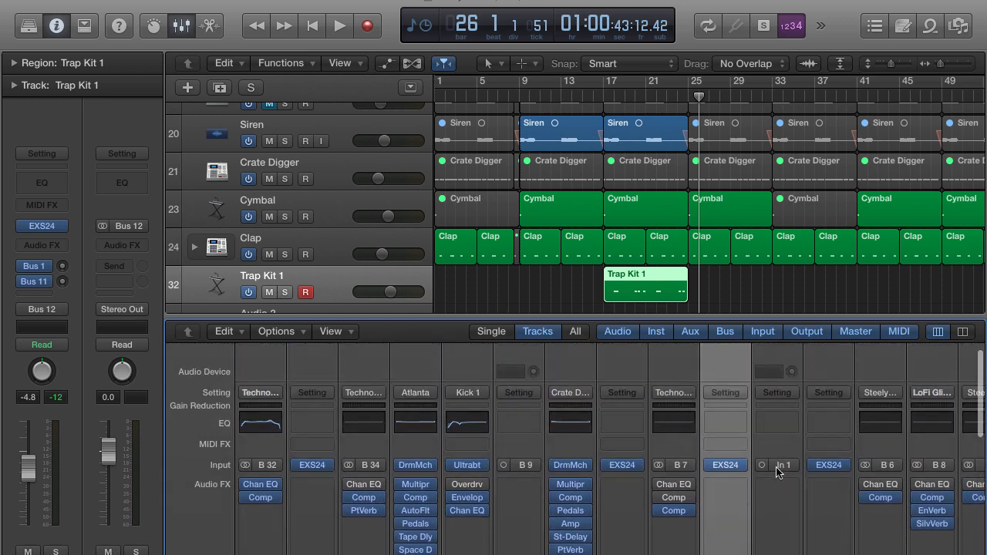
- Open Audio 2's input source menu and browse the bus choices for Bus 12
left_click(782, 464)
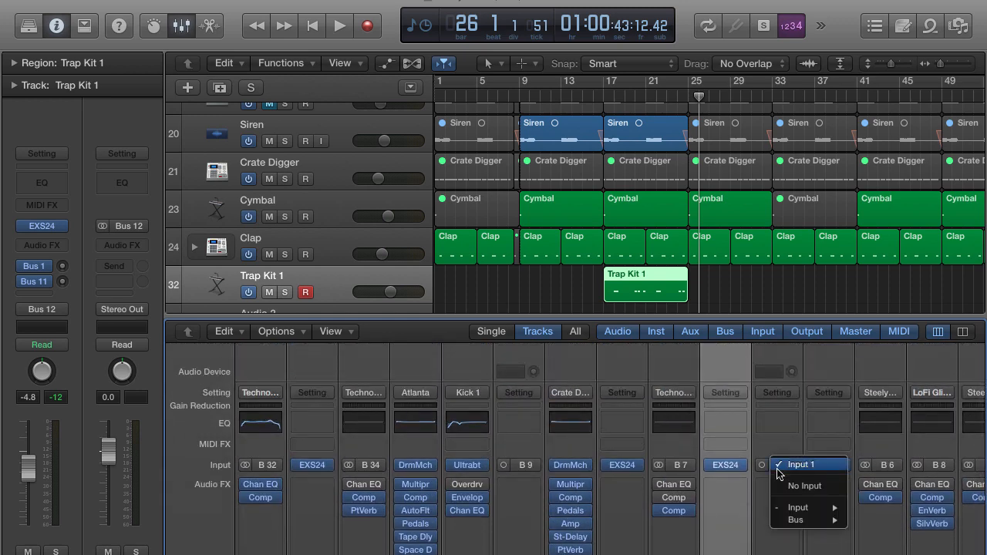
mouse_move(794, 468)
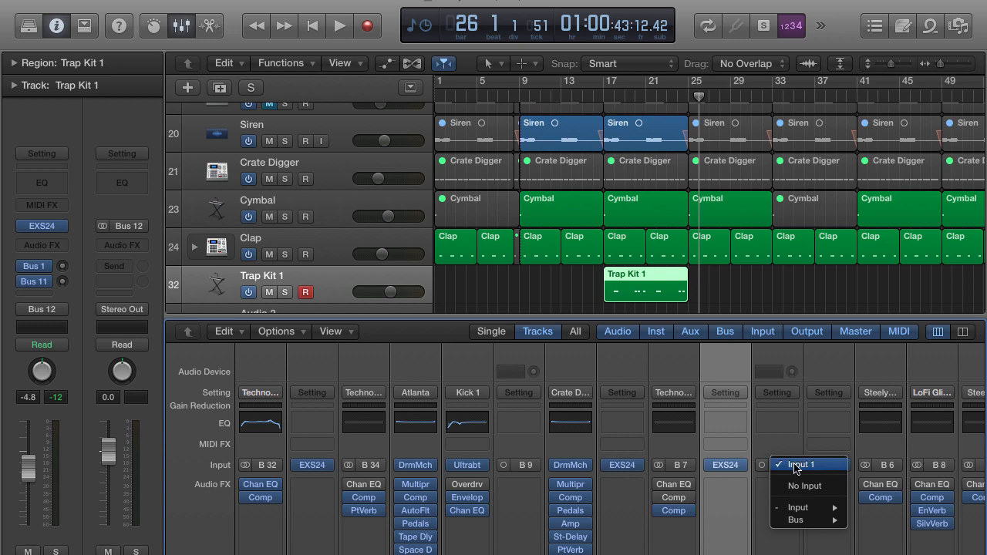
mouse_move(805, 518)
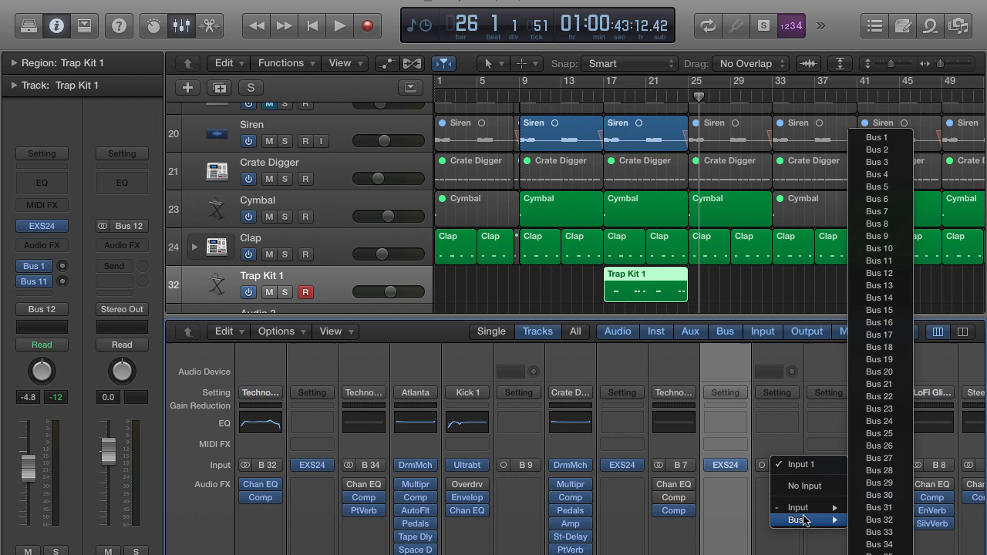
mouse_move(879, 273)
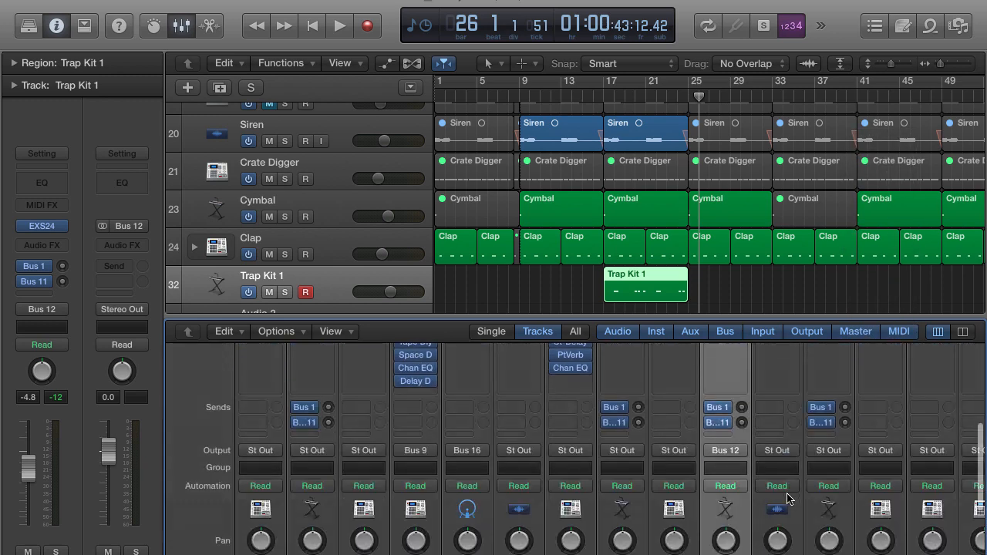
scroll("down", 3)
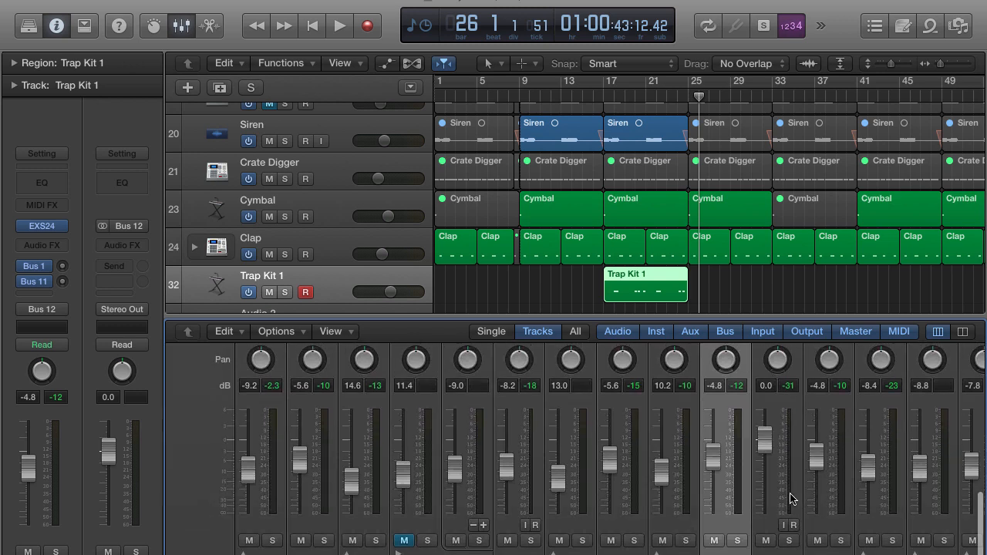
mouse_move(797, 527)
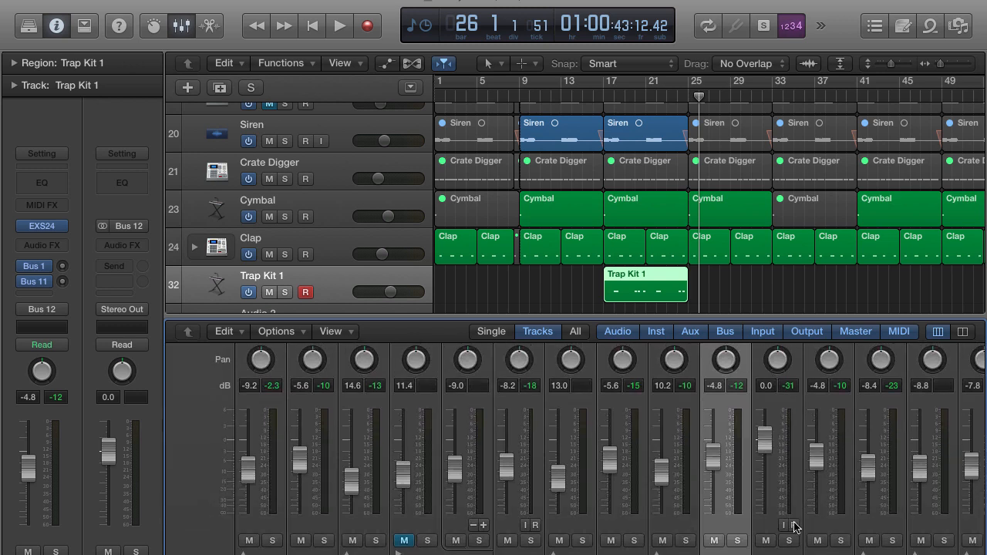
mouse_move(797, 529)
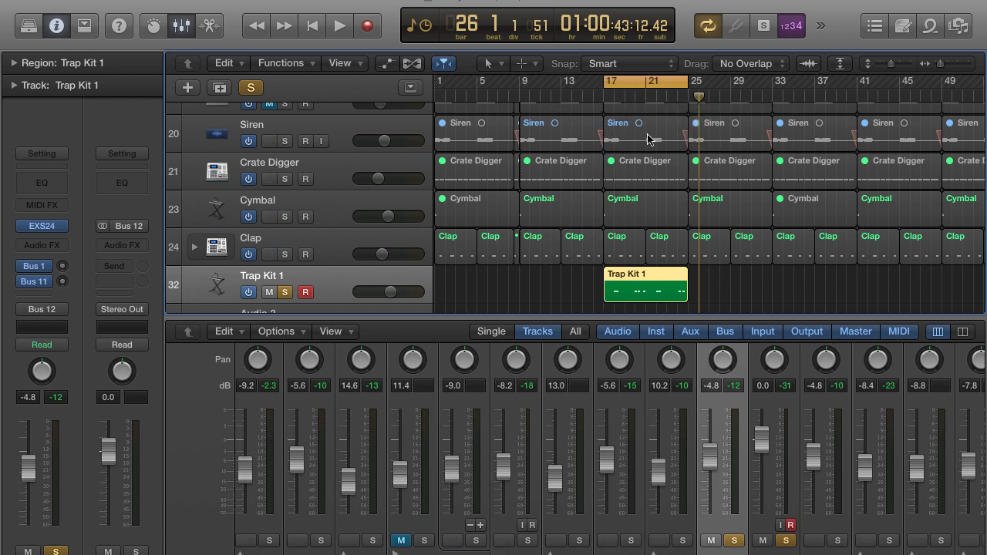
- Play and stop to check the bus level, then record the bused drums onto Audio 2
left_click(339, 26)
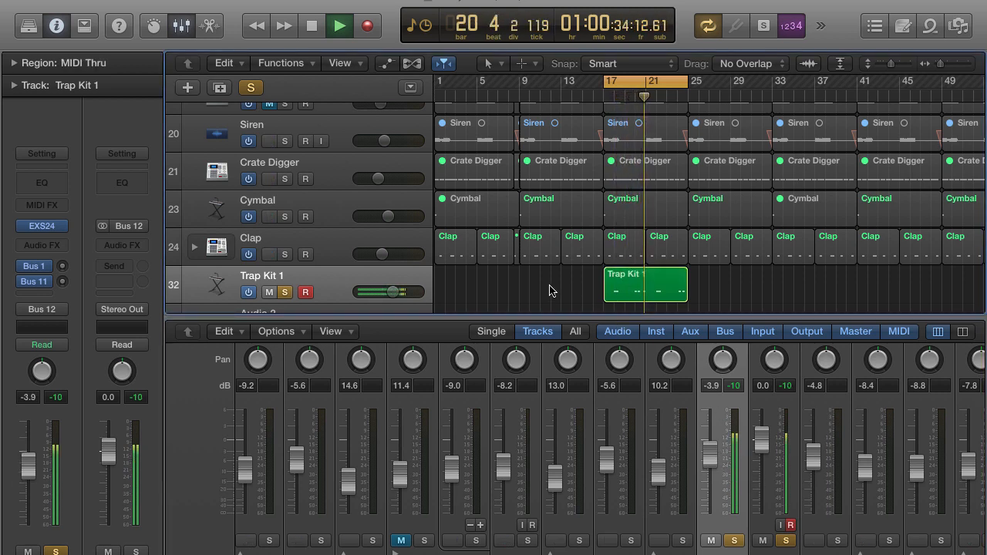
left_click(311, 25)
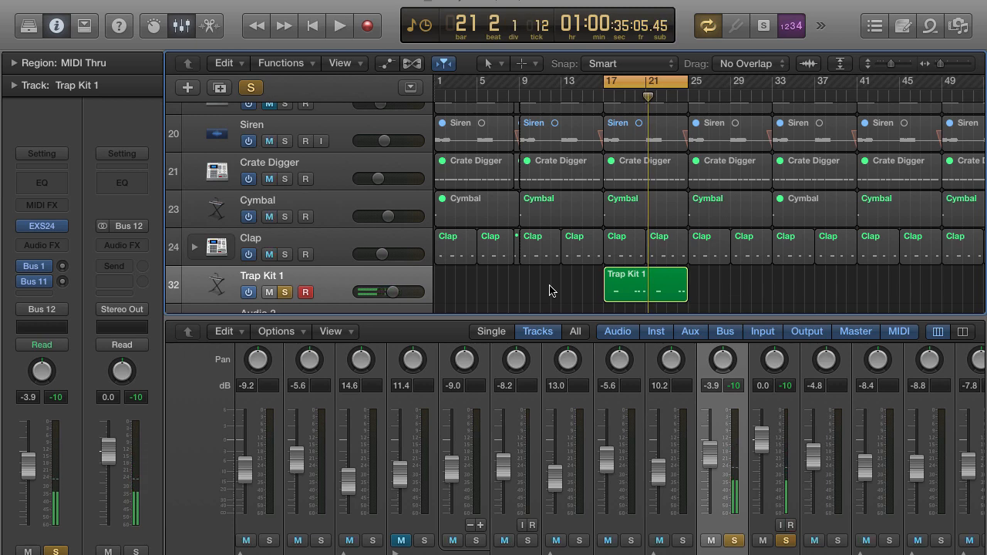
scroll("down", 3)
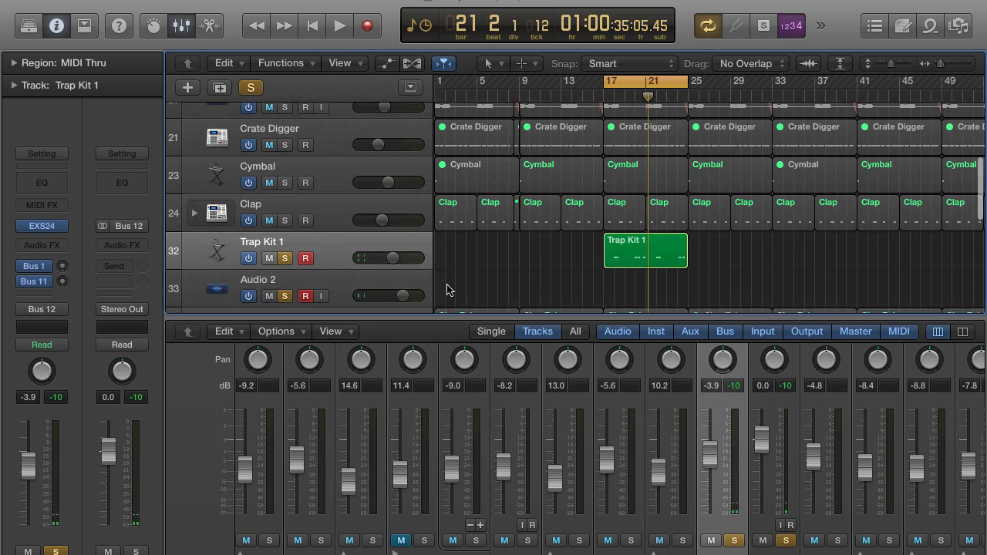
scroll("down", 3)
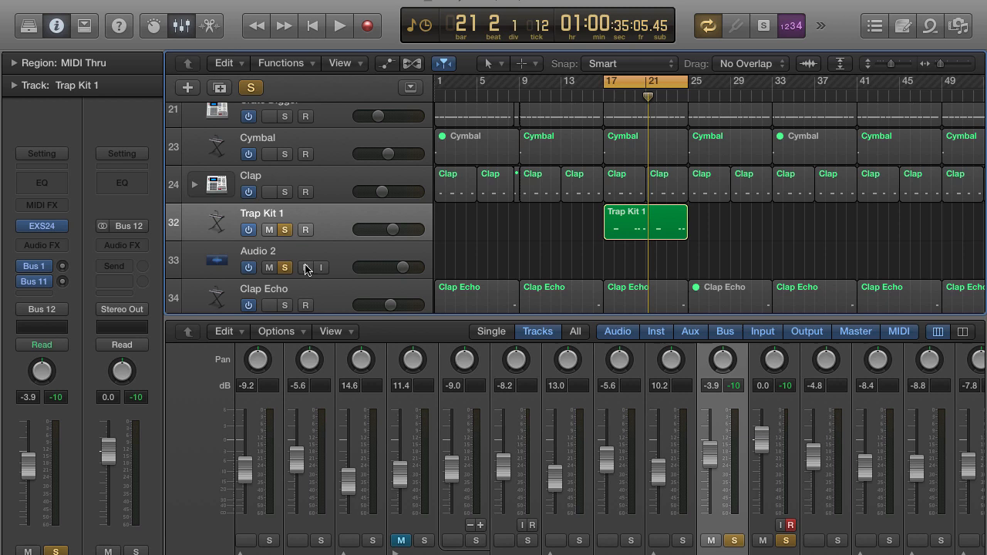
left_click(257, 251)
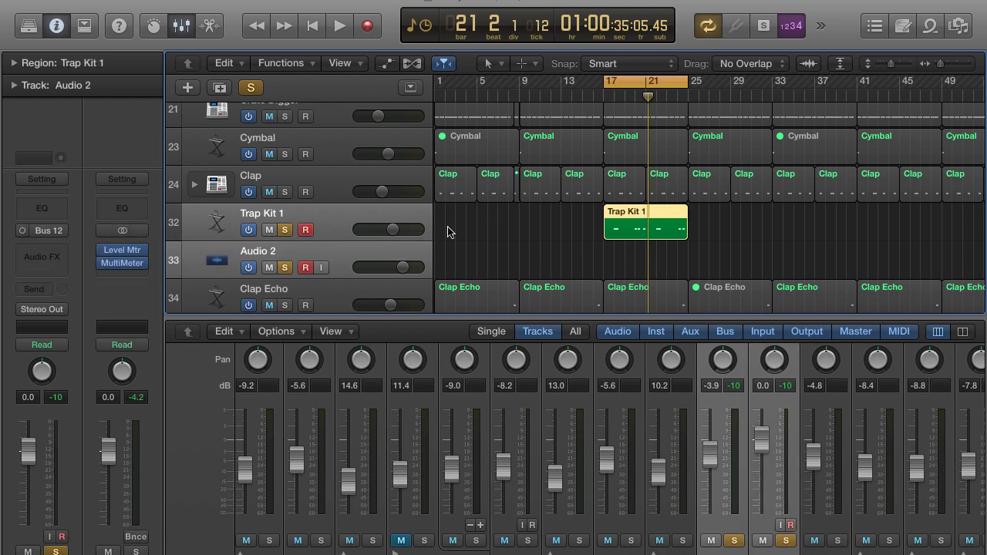
left_click(340, 25)
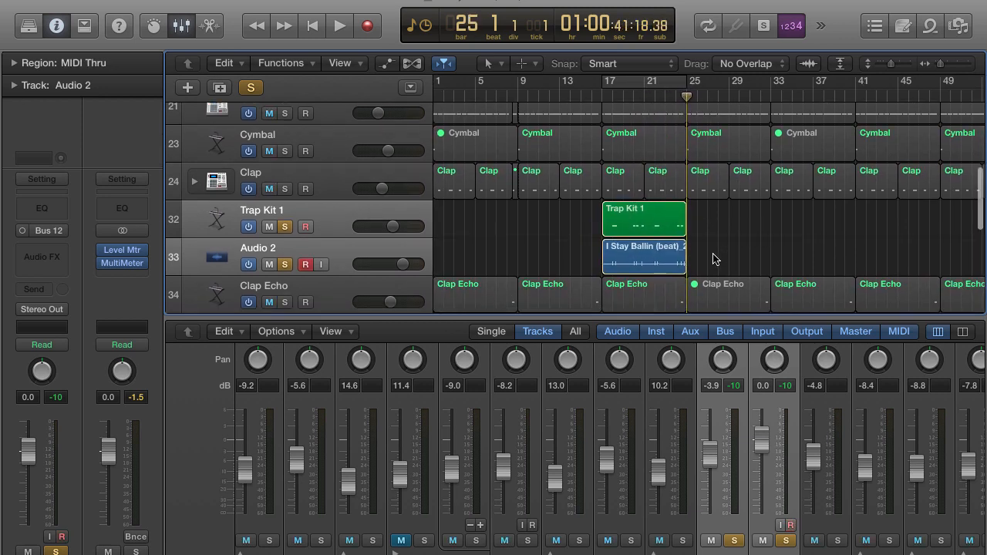
- Select the Trap Kit 1 region plus the recorded audio regions for repeating out to bar 81
left_click(644, 265)
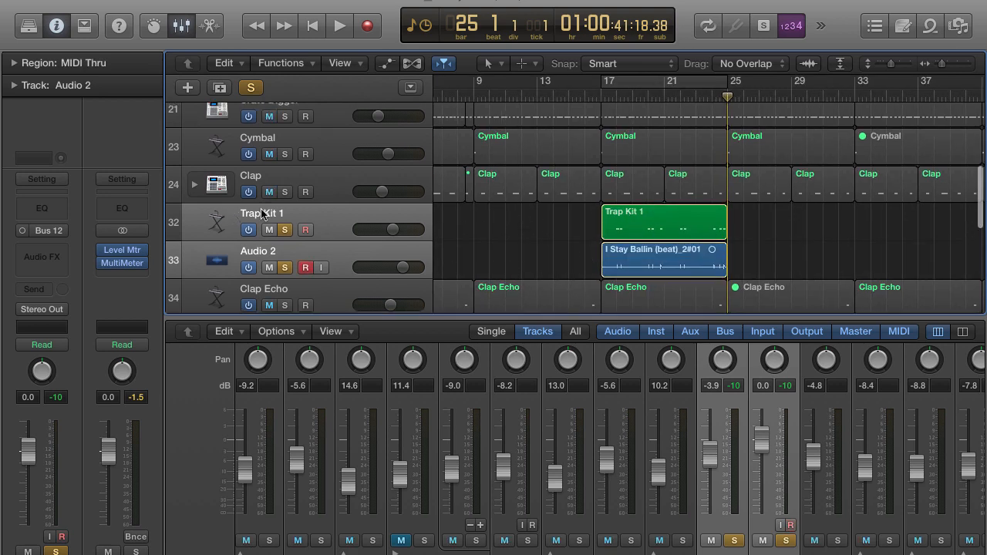
left_click(663, 220)
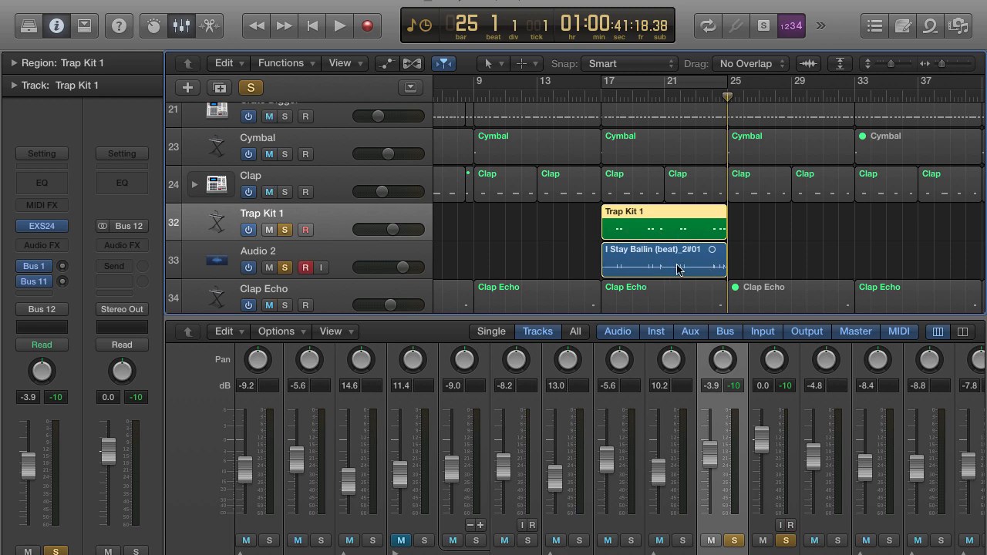
mouse_move(642, 269)
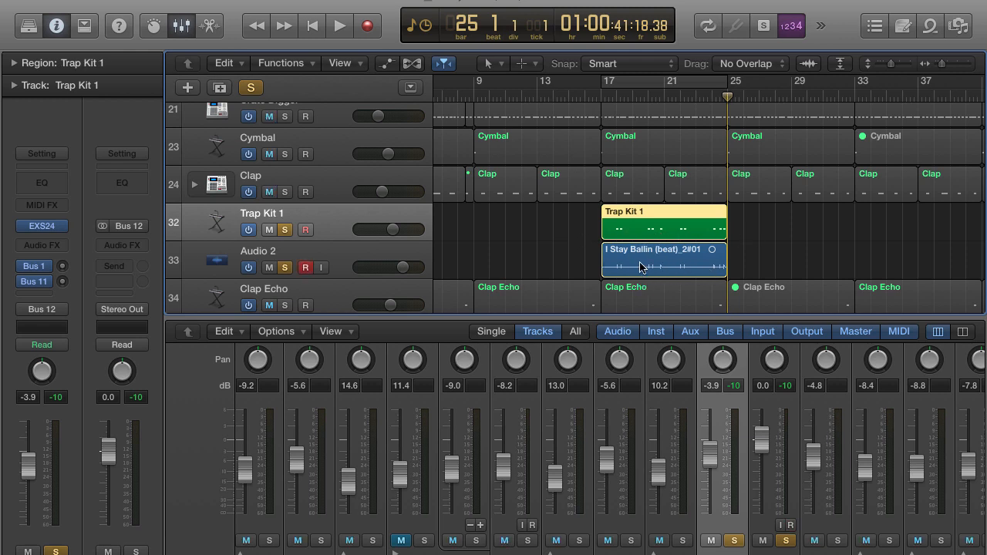
left_click(664, 262)
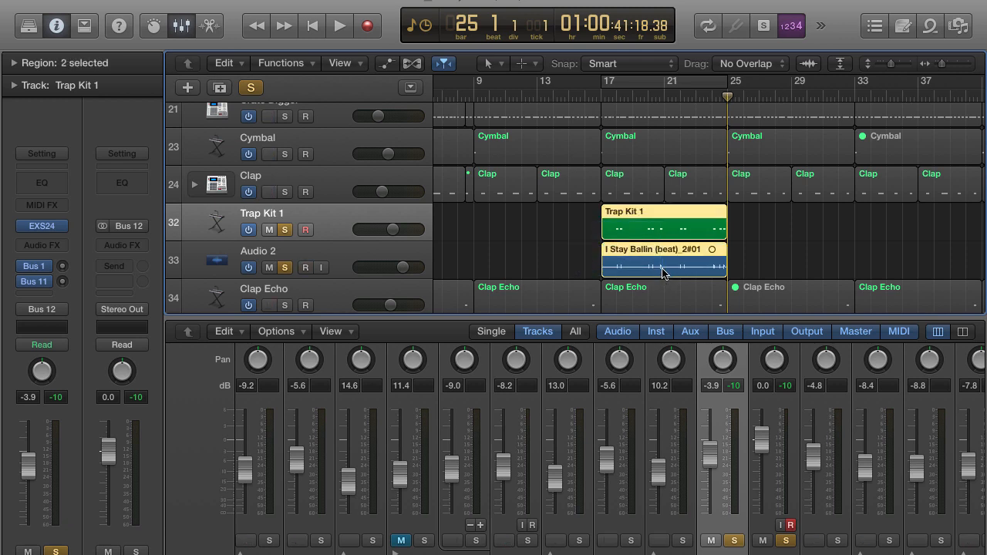
mouse_move(731, 245)
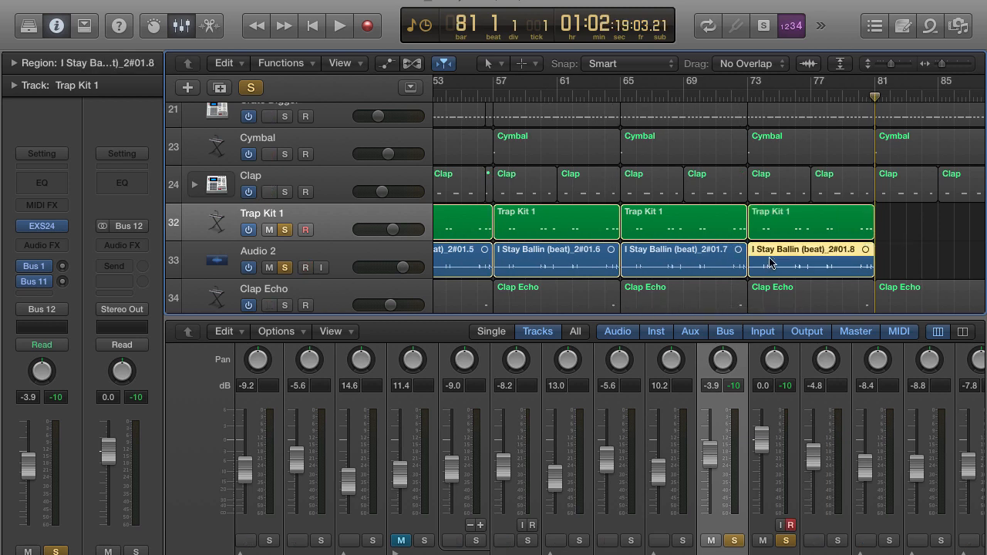
left_click(683, 250)
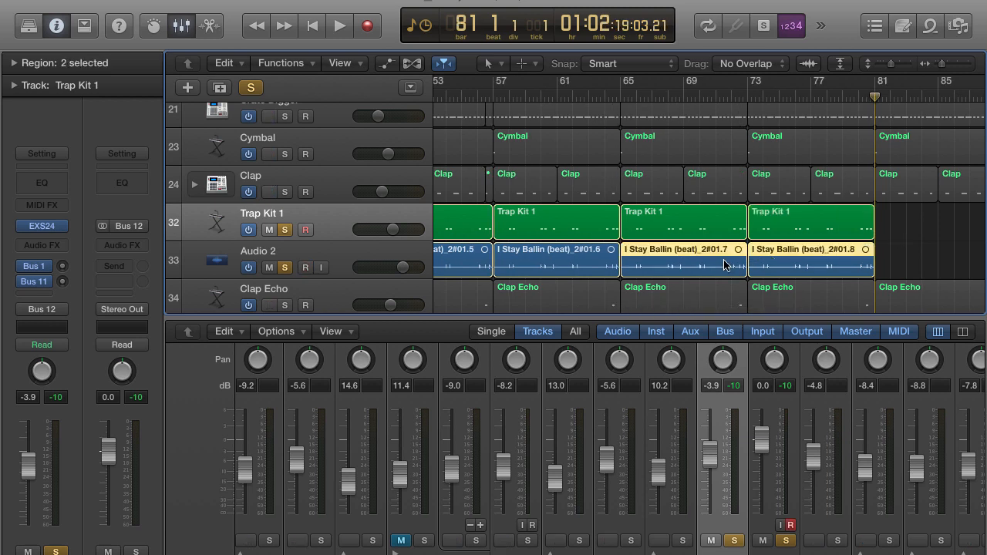